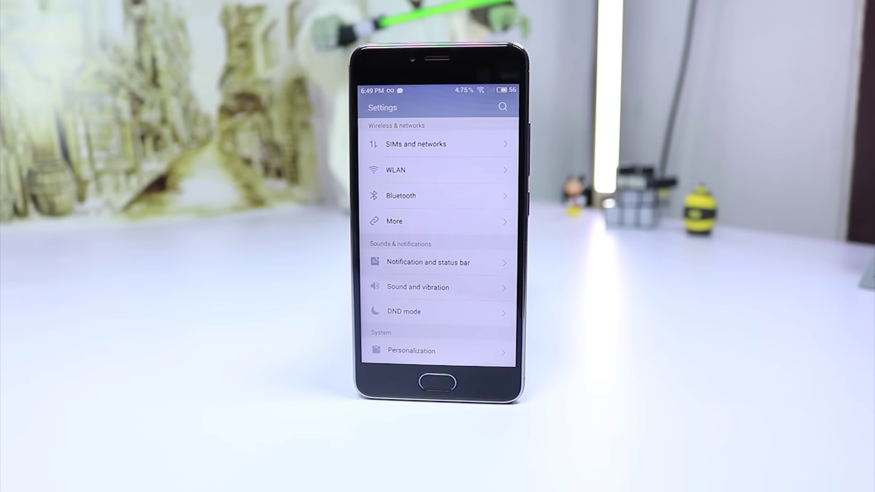
# Open the Notification and status bar page and scroll through its lock screen and status bar options
pyautogui.scroll(-3)
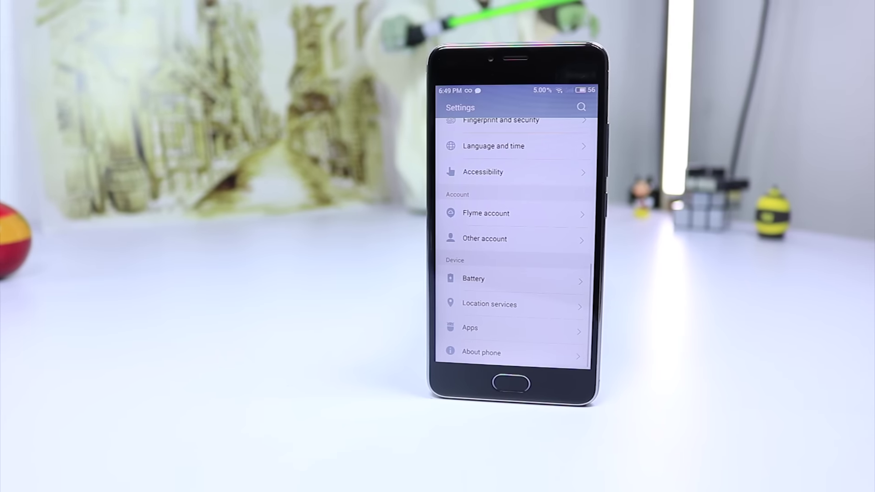
pyautogui.click(481, 353)
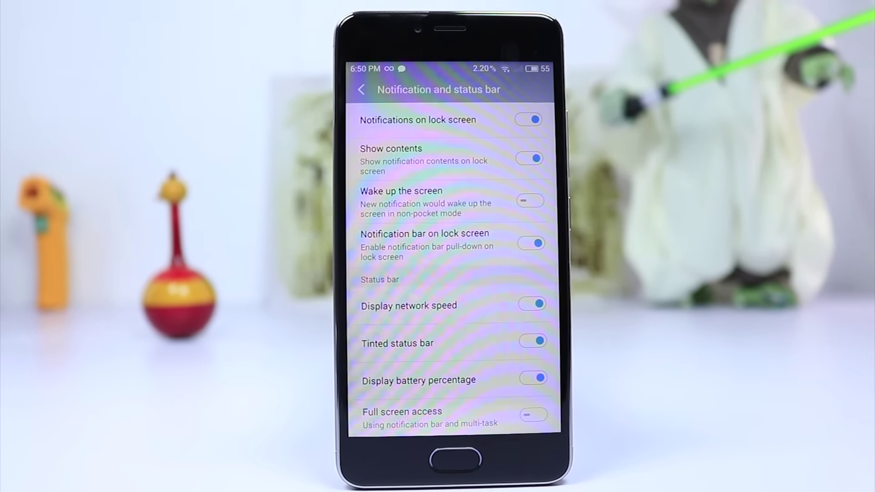
pyautogui.scroll(-3)
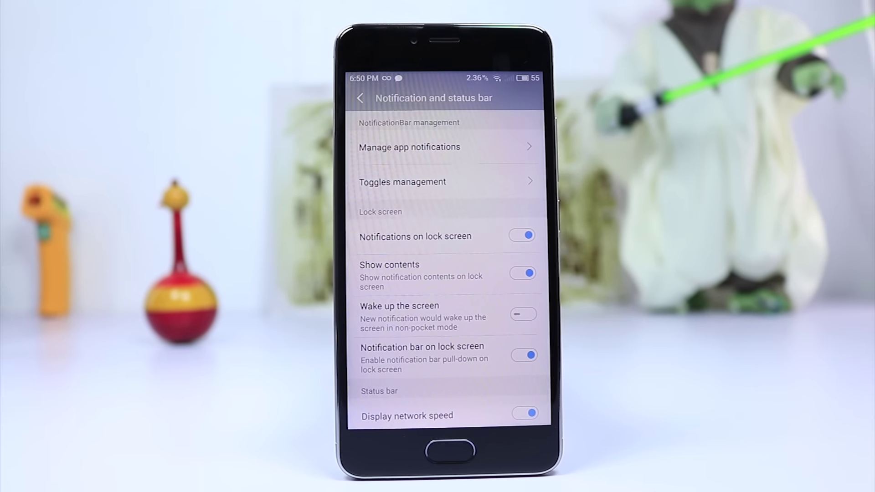
pyautogui.click(408, 147)
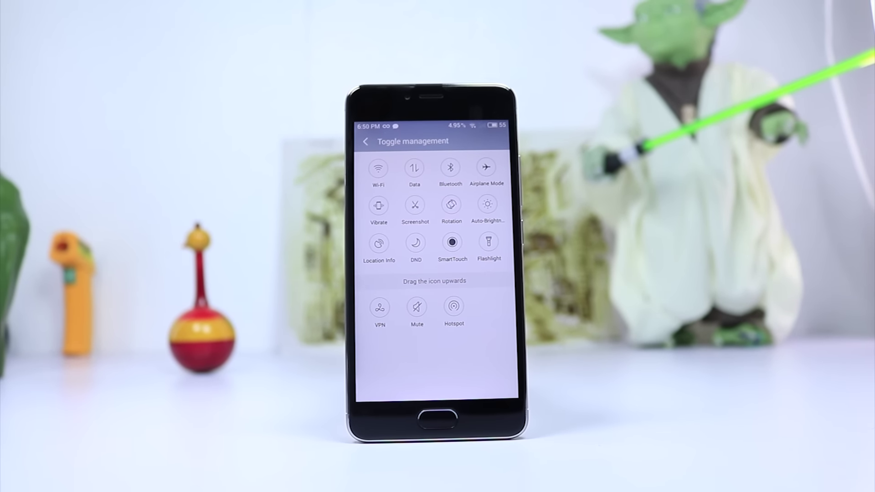
pyautogui.click(366, 142)
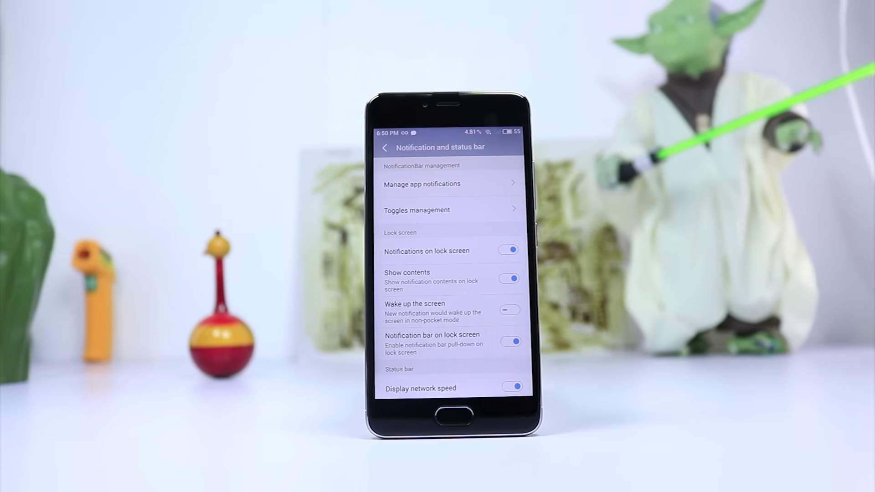